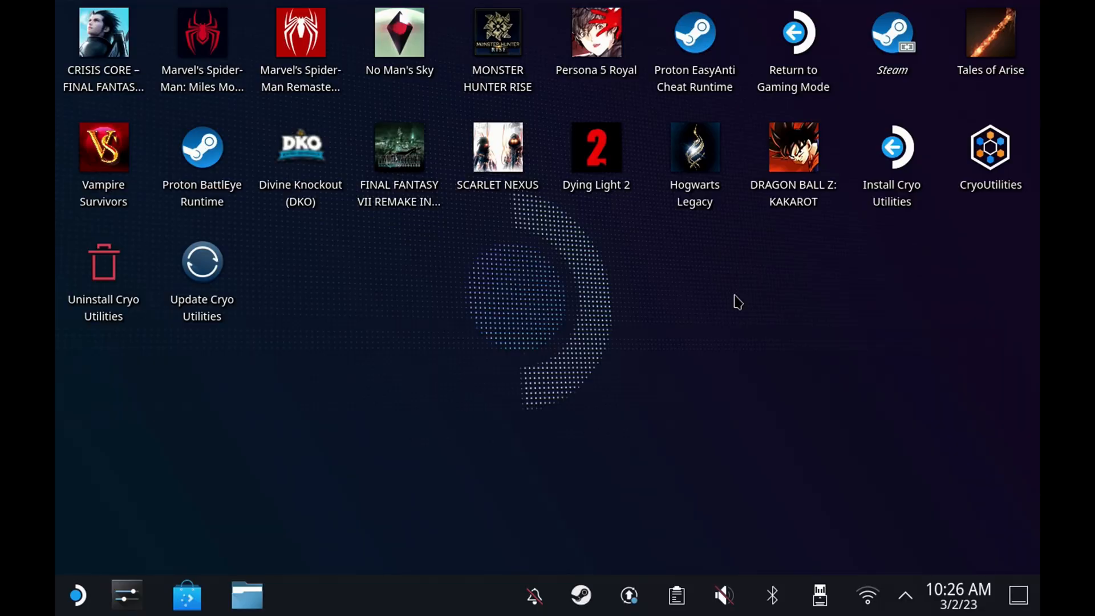
Step: Search Discover for 'chrome' and confirm Google Chrome is already installed
left_click(186, 594)
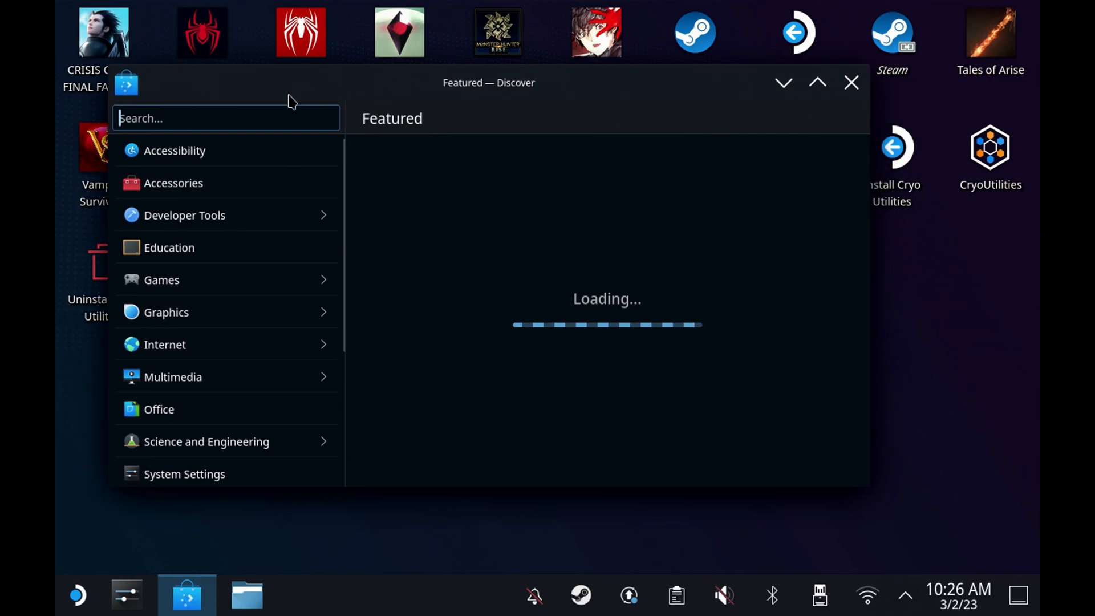
type("chrome")
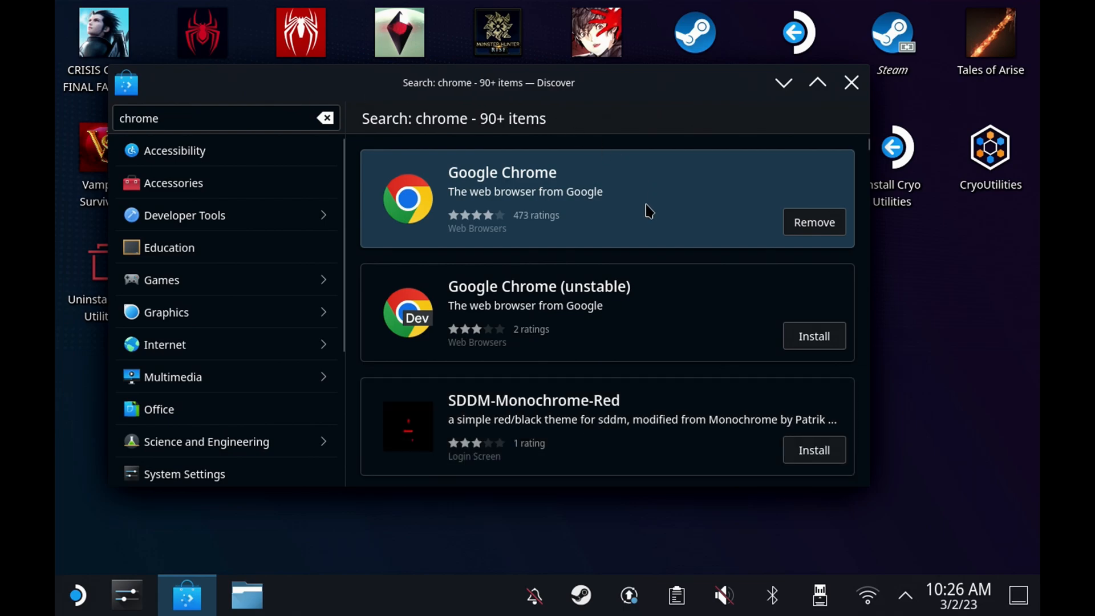
left_click(501, 181)
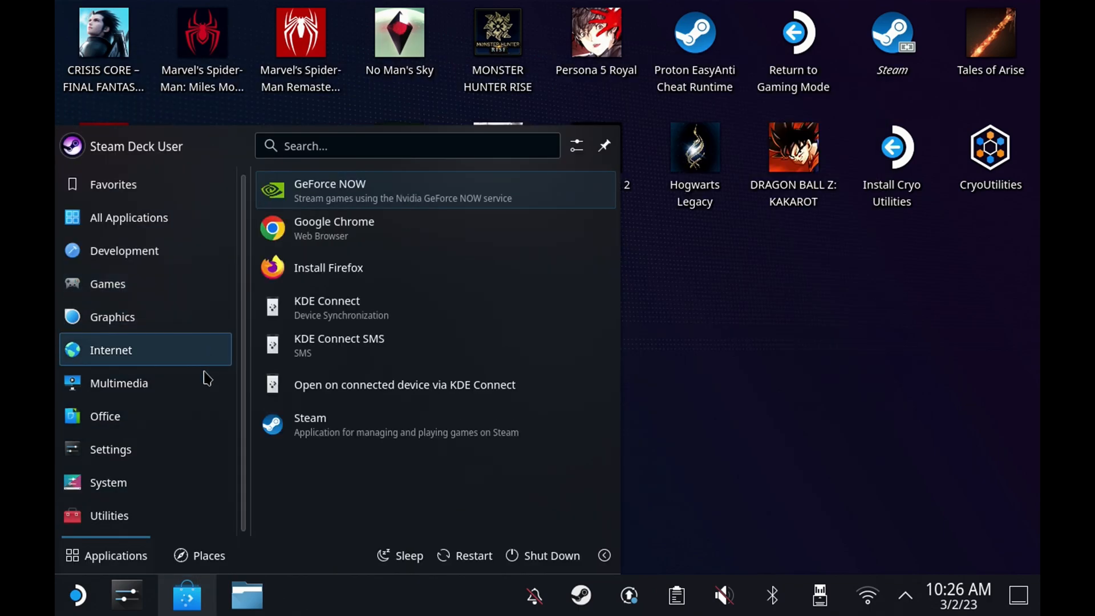
Step: Run 'flatpak --user override --filesystem=/run/udev:ro com.google.Chrome' in Konsole
left_click(110, 448)
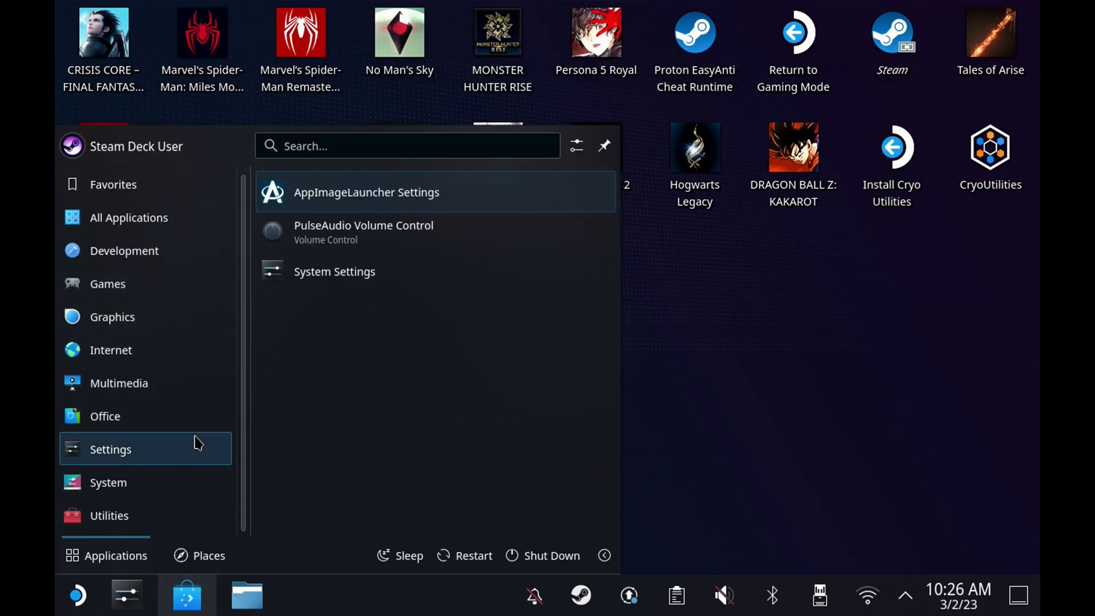
left_click(108, 482)
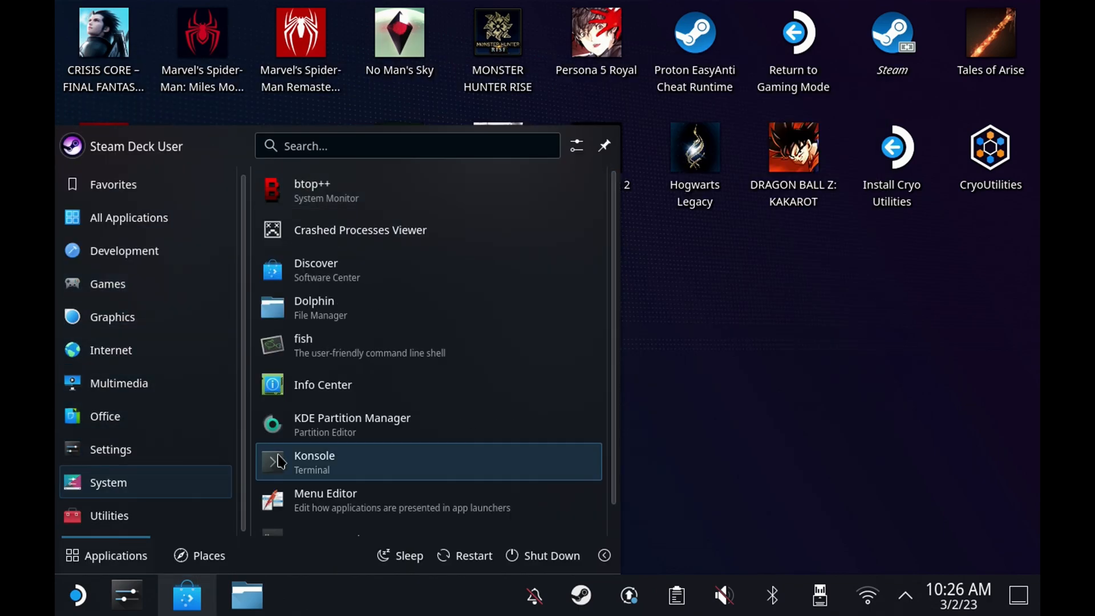
left_click(314, 461)
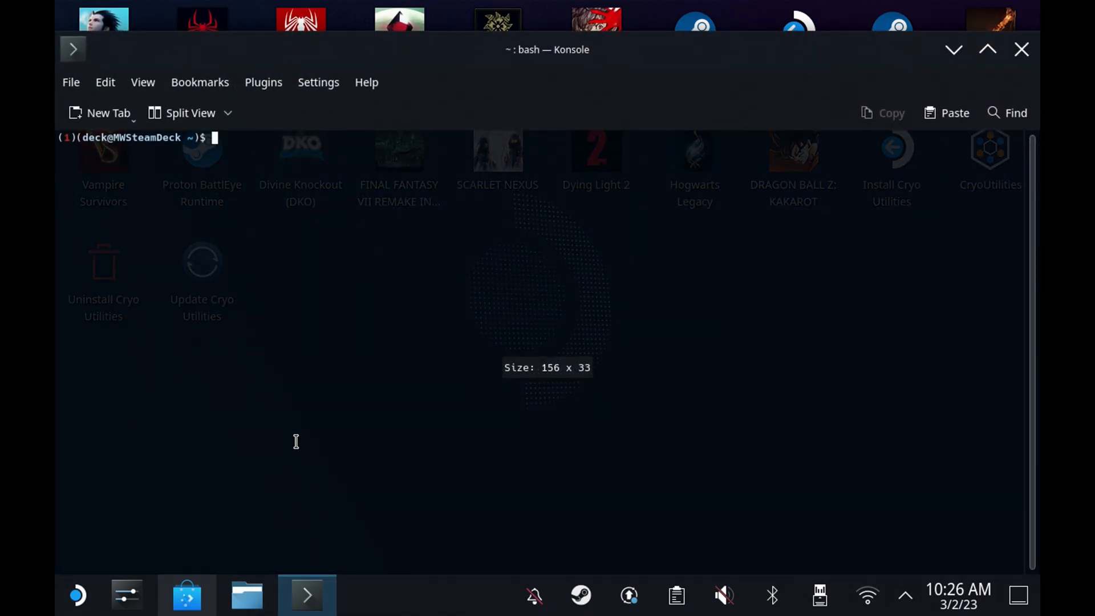
type("chmod +x appimagelauncher-lite-2.2.0-travis995-0f91801-x86_64.appimage")
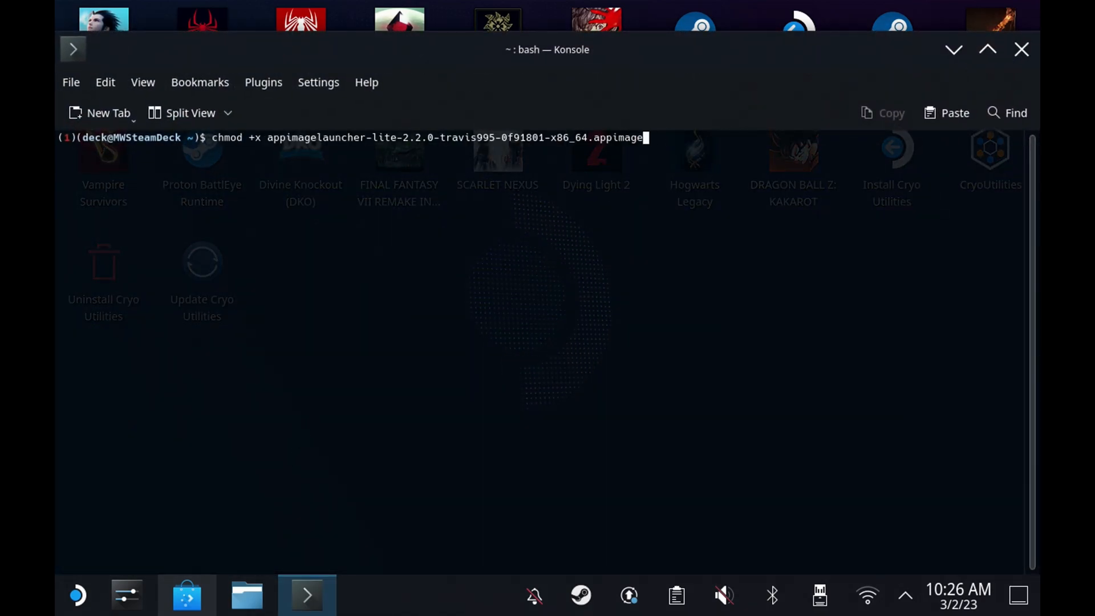
type("flatpak --user override --filesystem=/run/udev:ro com.google.Chrome")
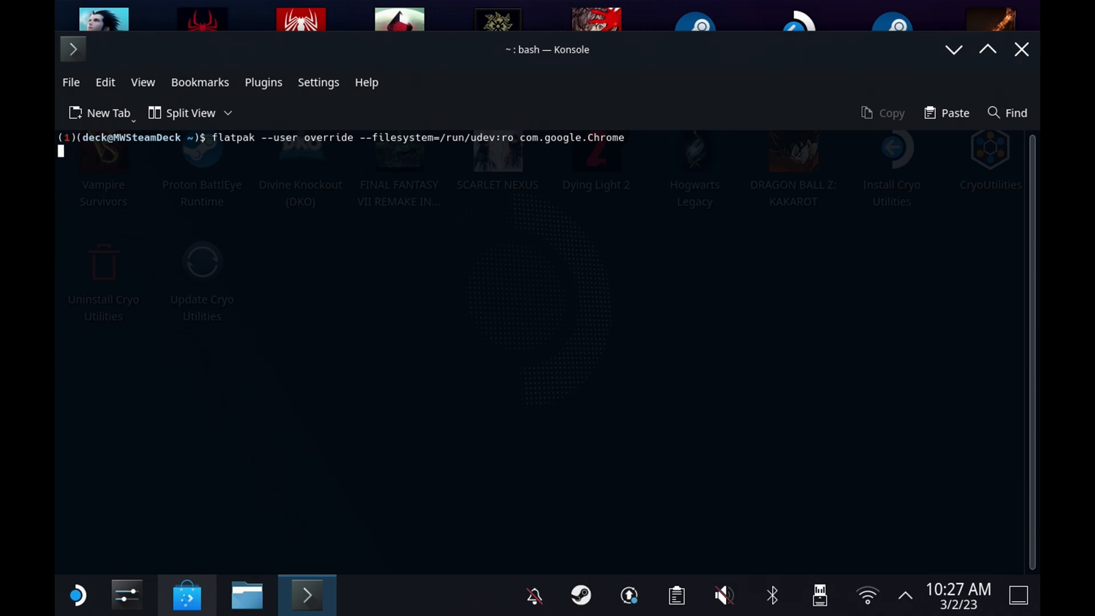
key("Return")
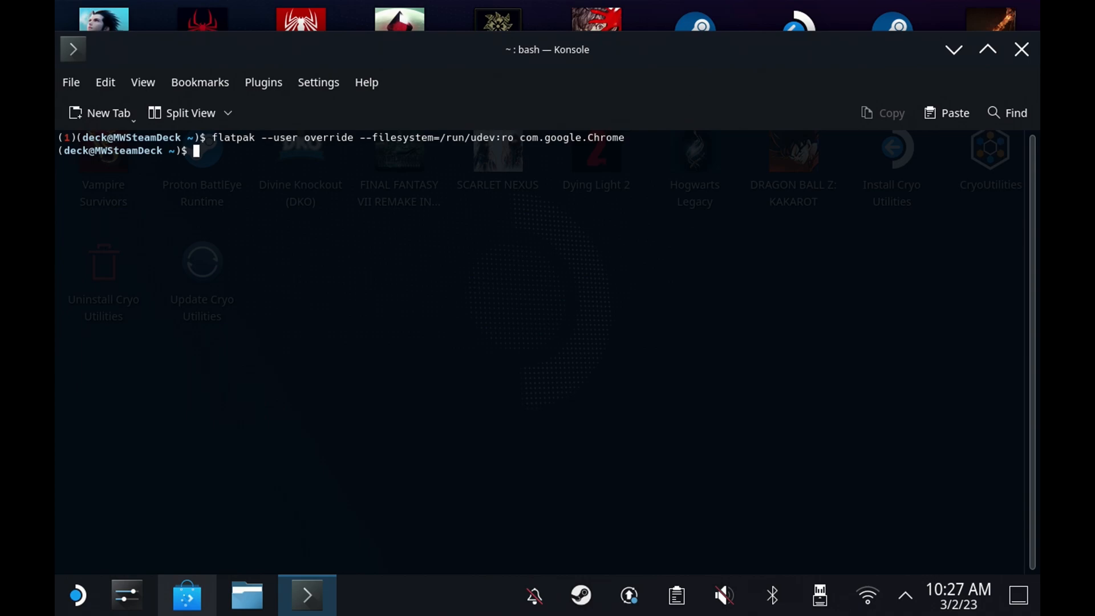
left_click(366, 594)
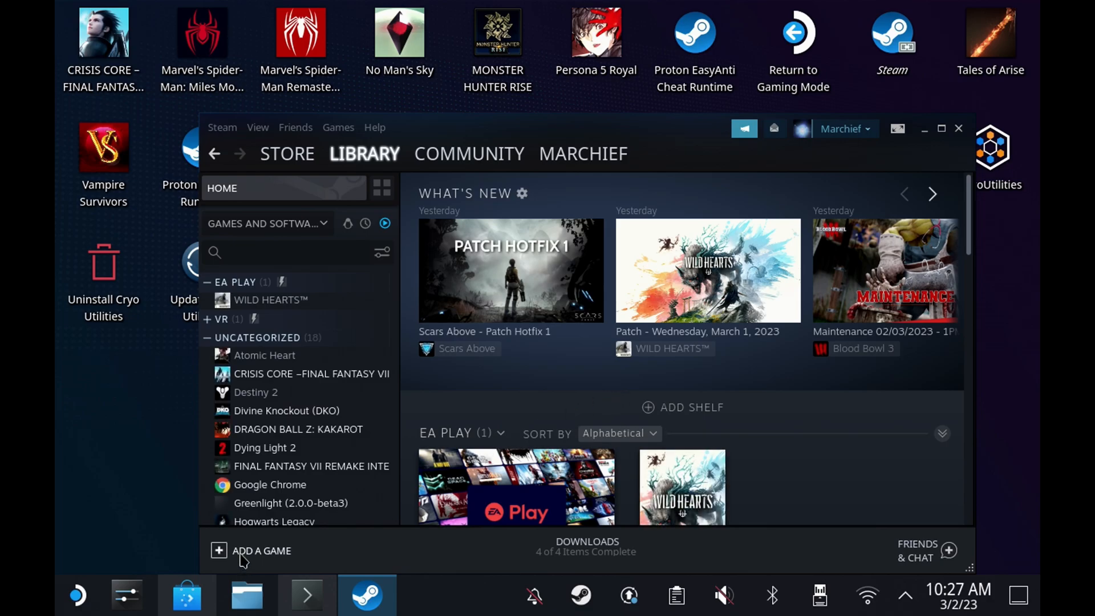
Step: Add Google Chrome to the Steam library as a non-Steam game
left_click(261, 550)
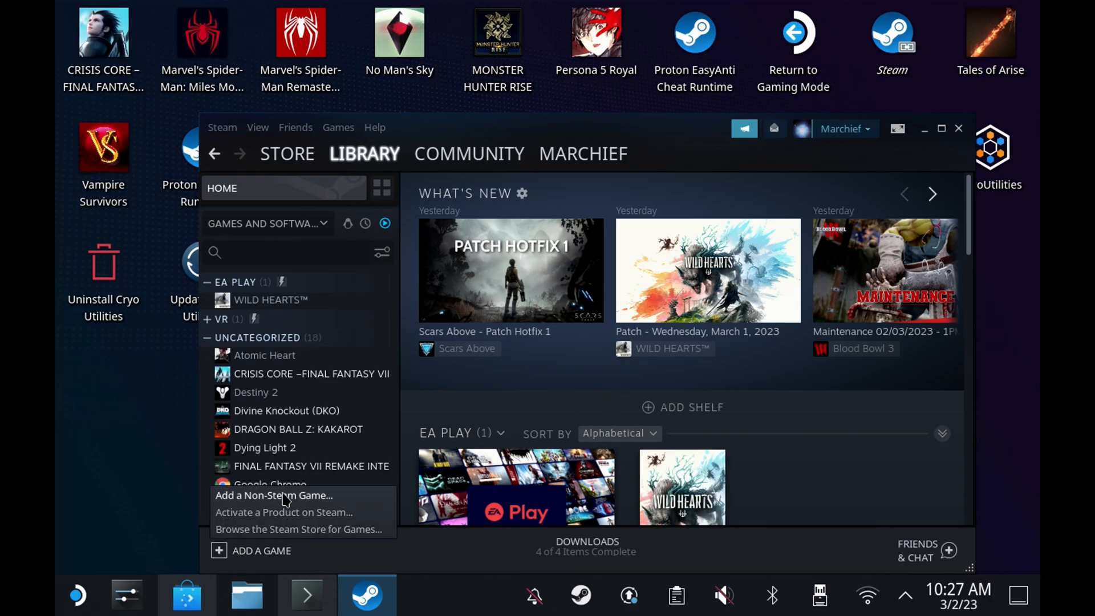
left_click(273, 495)
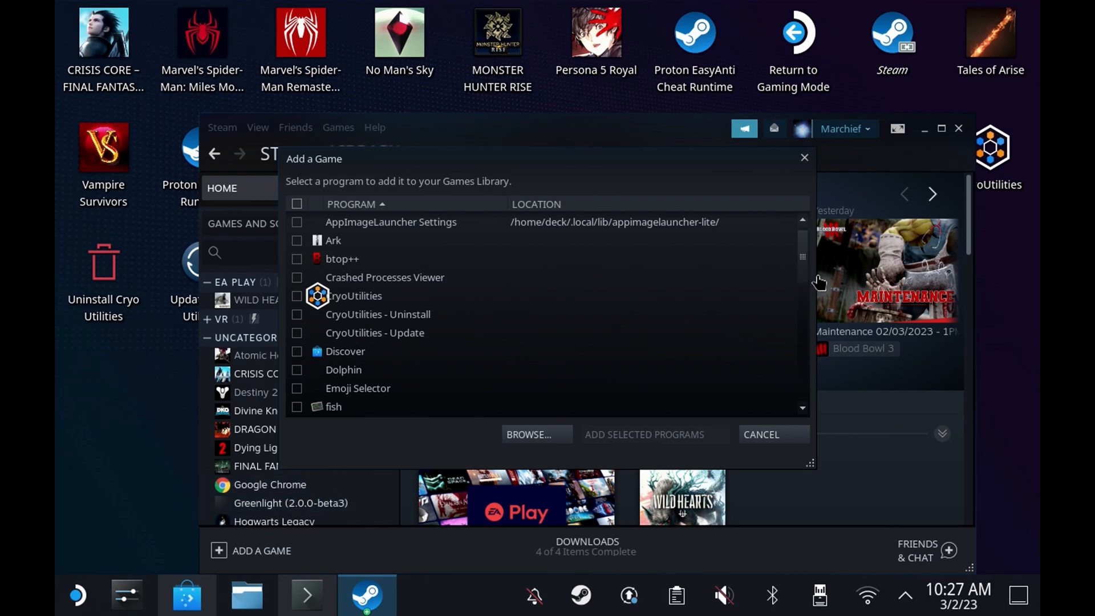
scroll("down", 3)
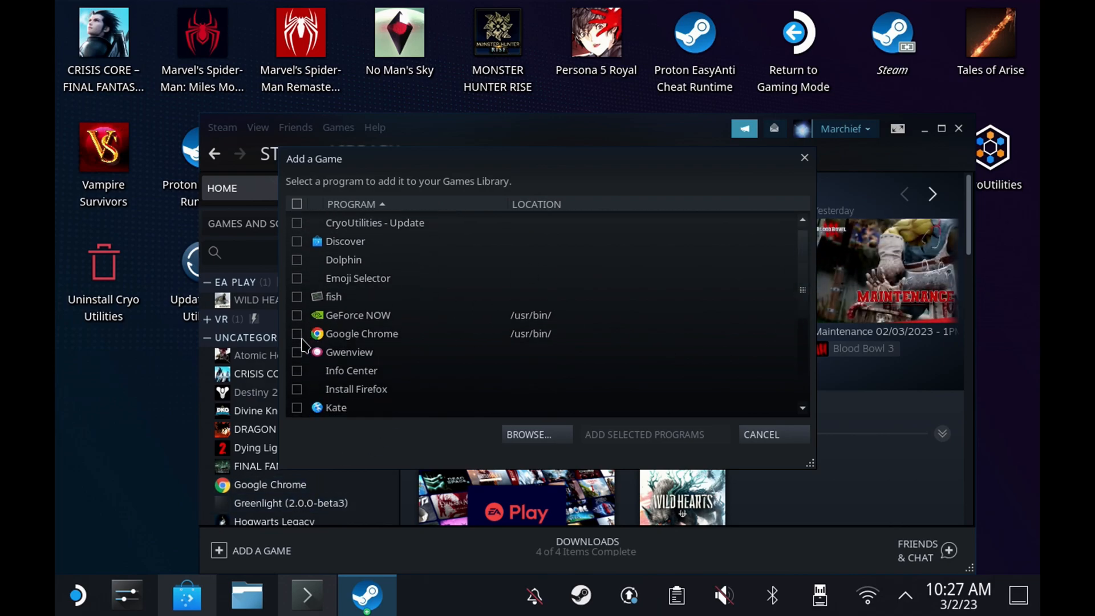
left_click(297, 333)
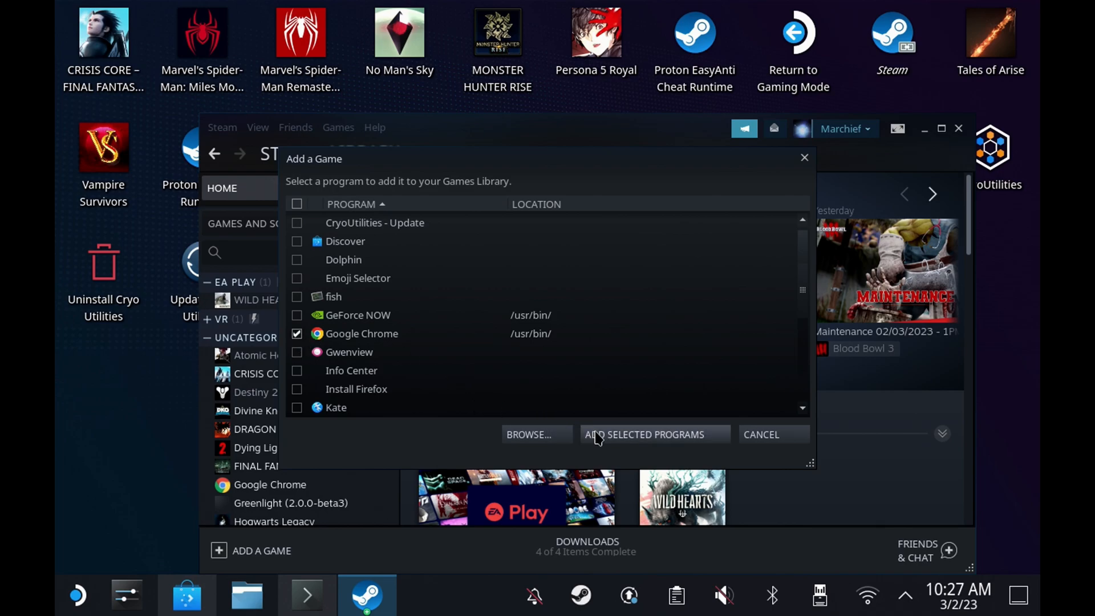
left_click(652, 433)
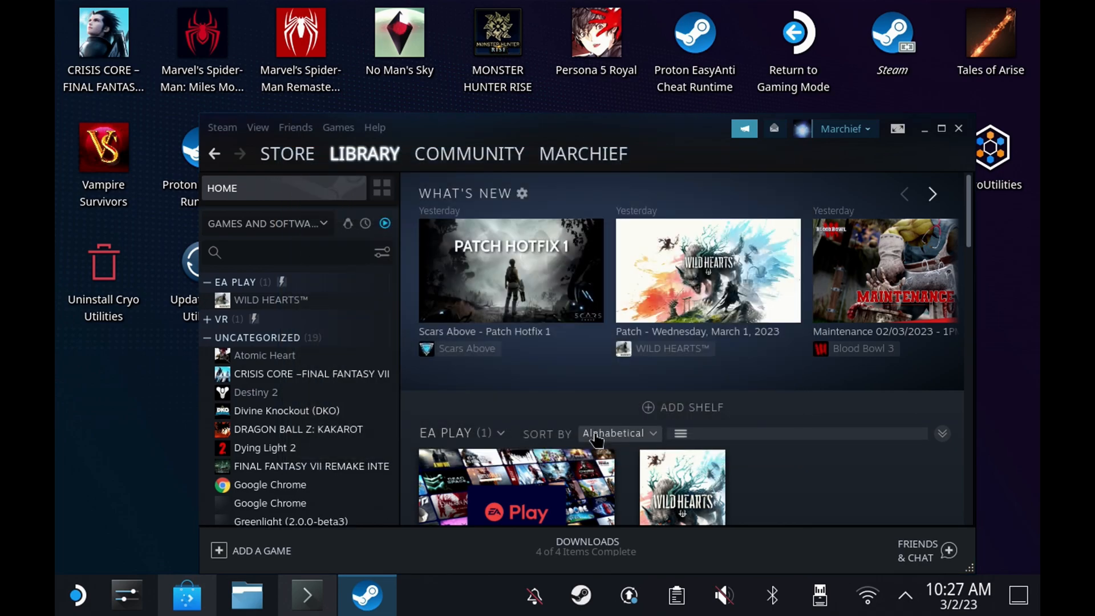
mouse_move(320, 507)
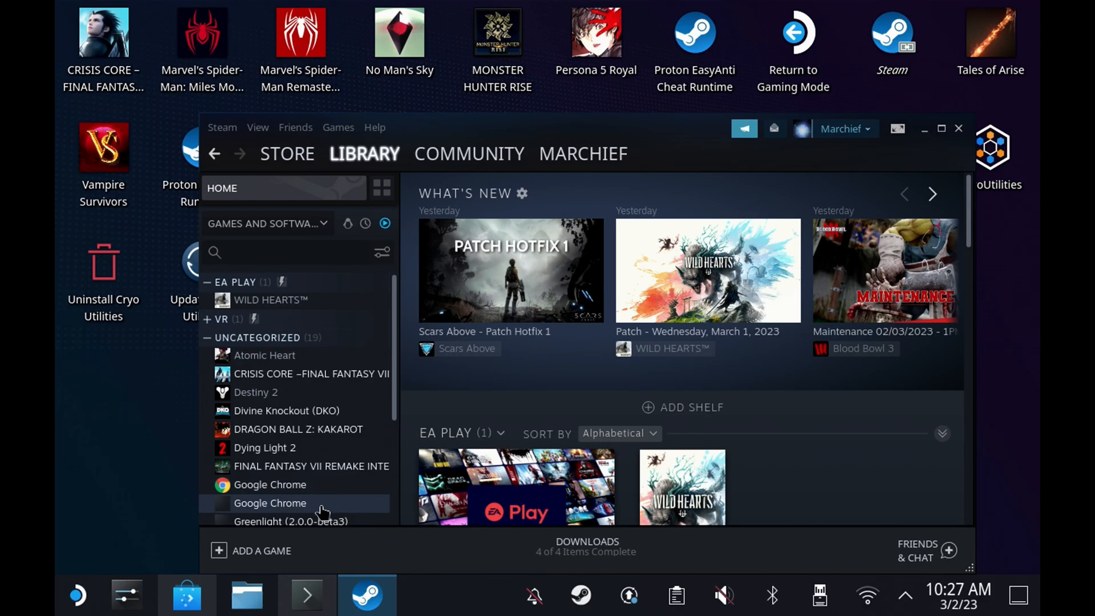
Step: Open the properties of the newly added Google Chrome shortcut
left_click(270, 503)
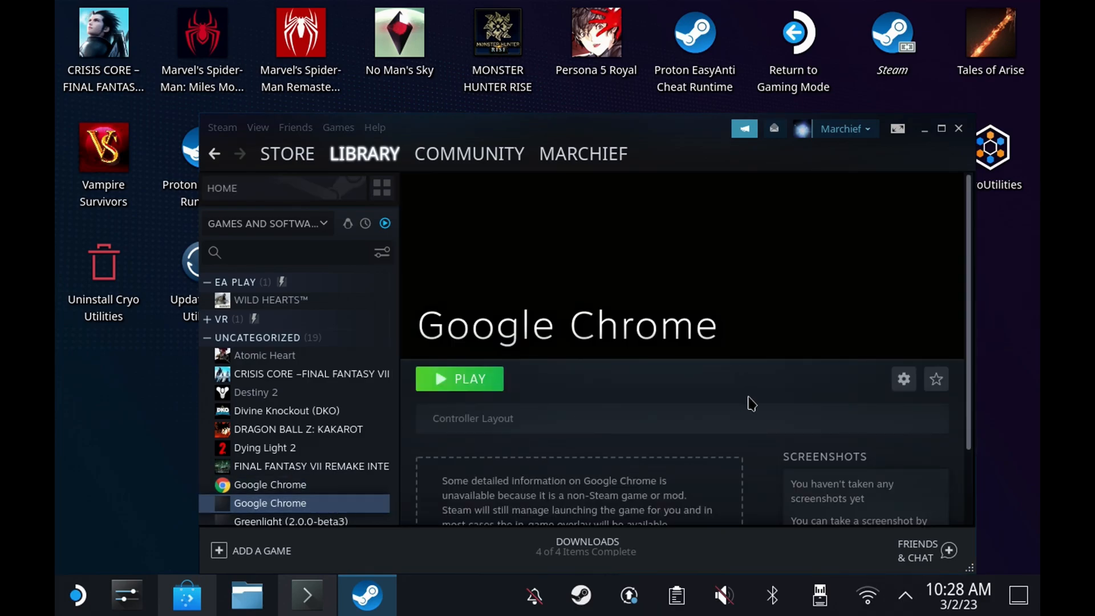
left_click(270, 485)
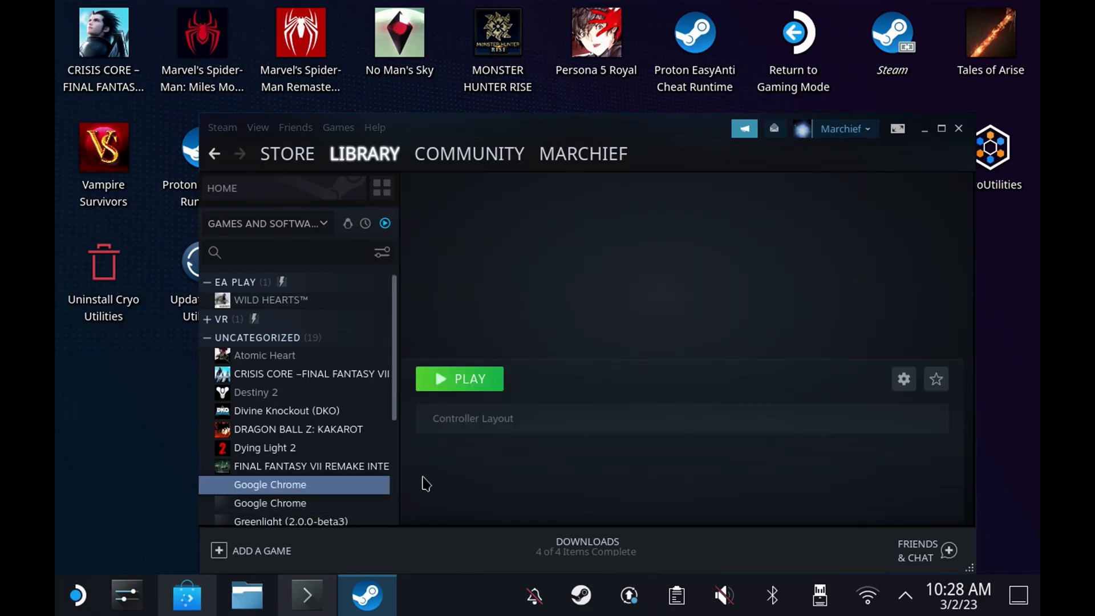
left_click(270, 484)
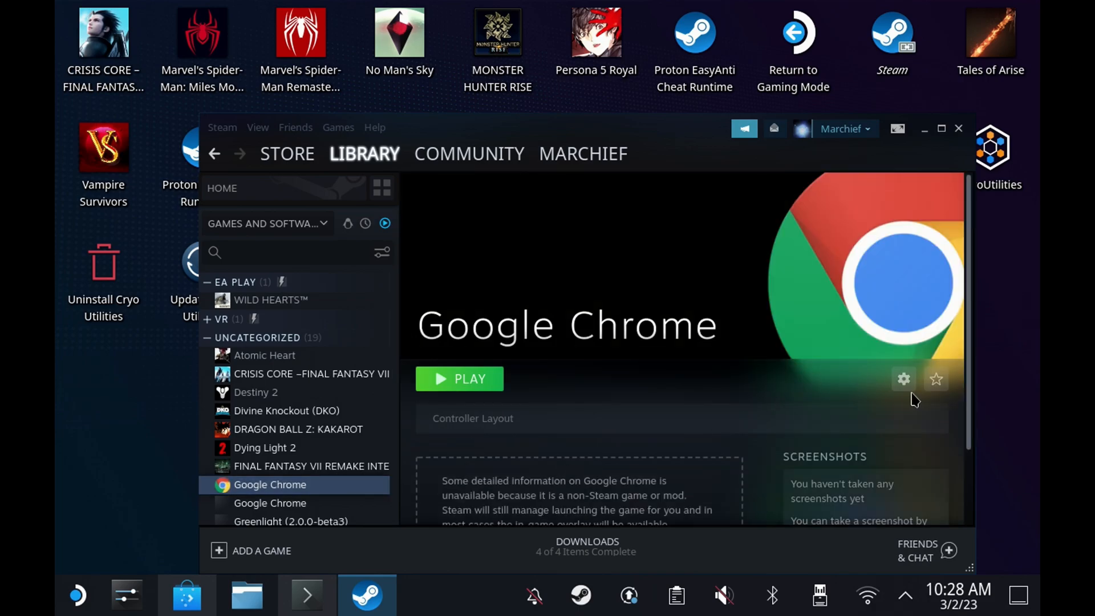
left_click(903, 379)
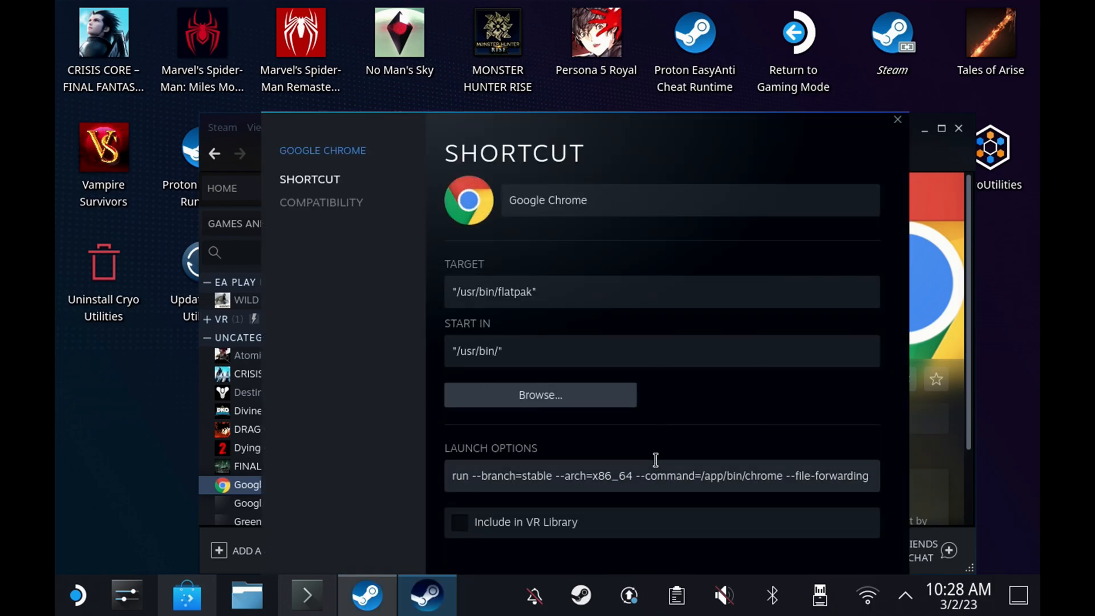
triple_click(657, 475)
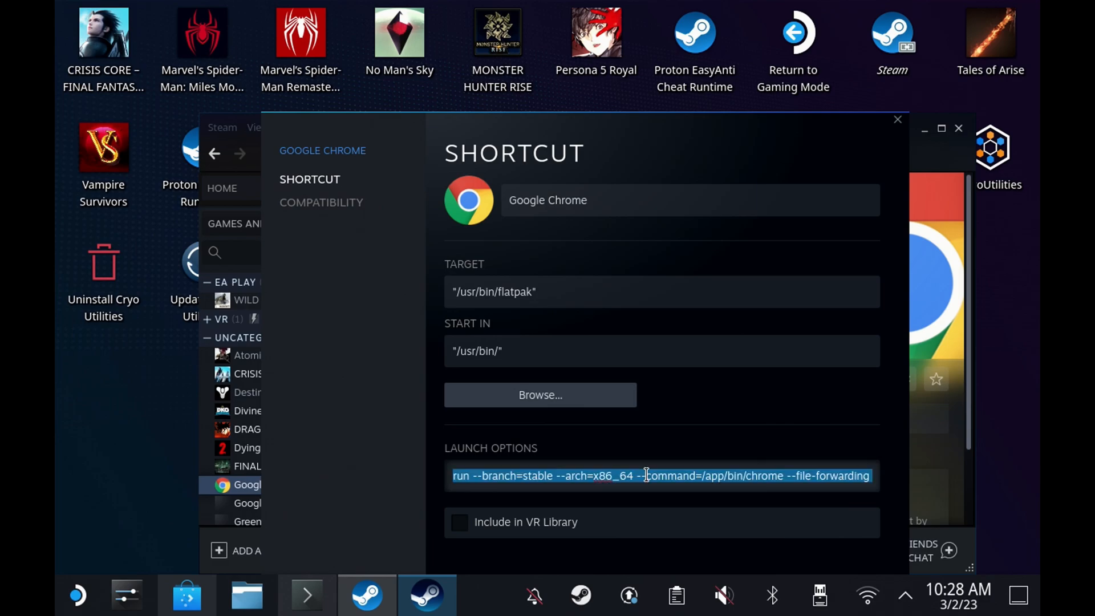
right_click(643, 475)
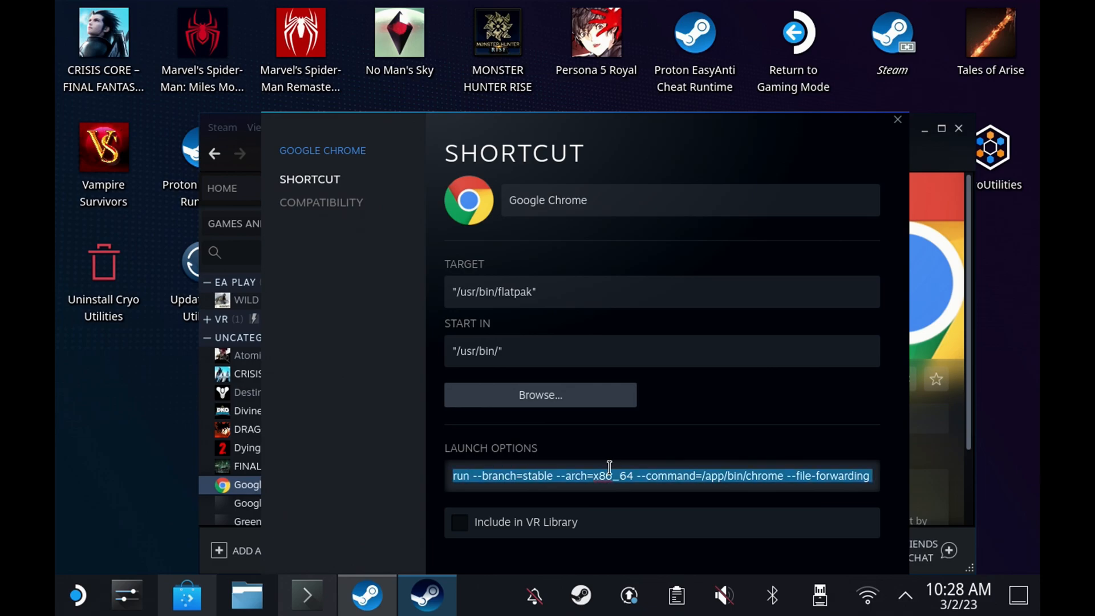
left_click(599, 475)
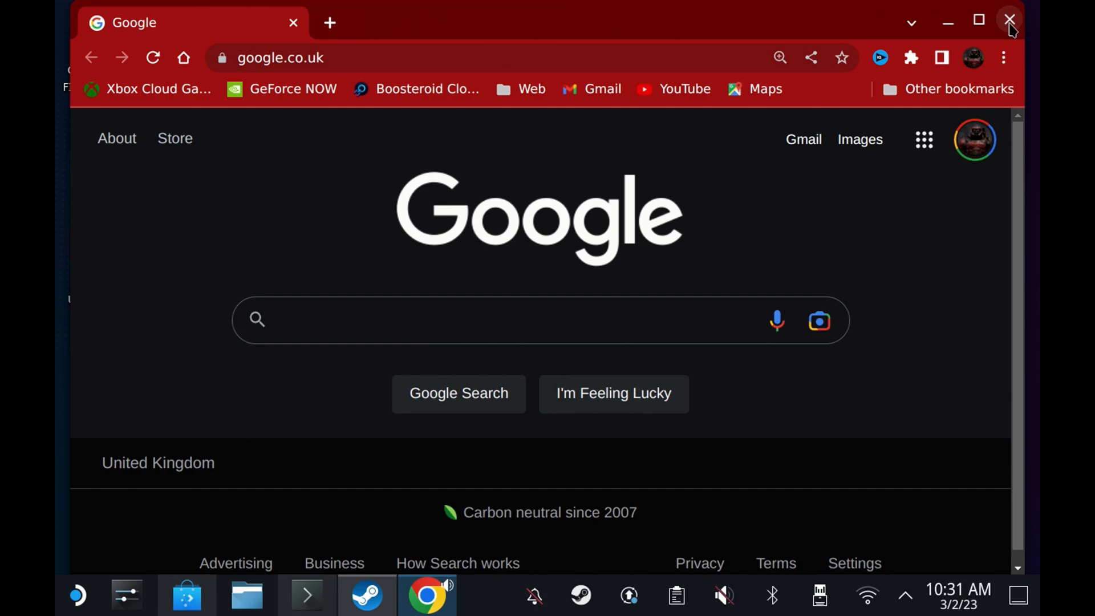
left_click(1009, 19)
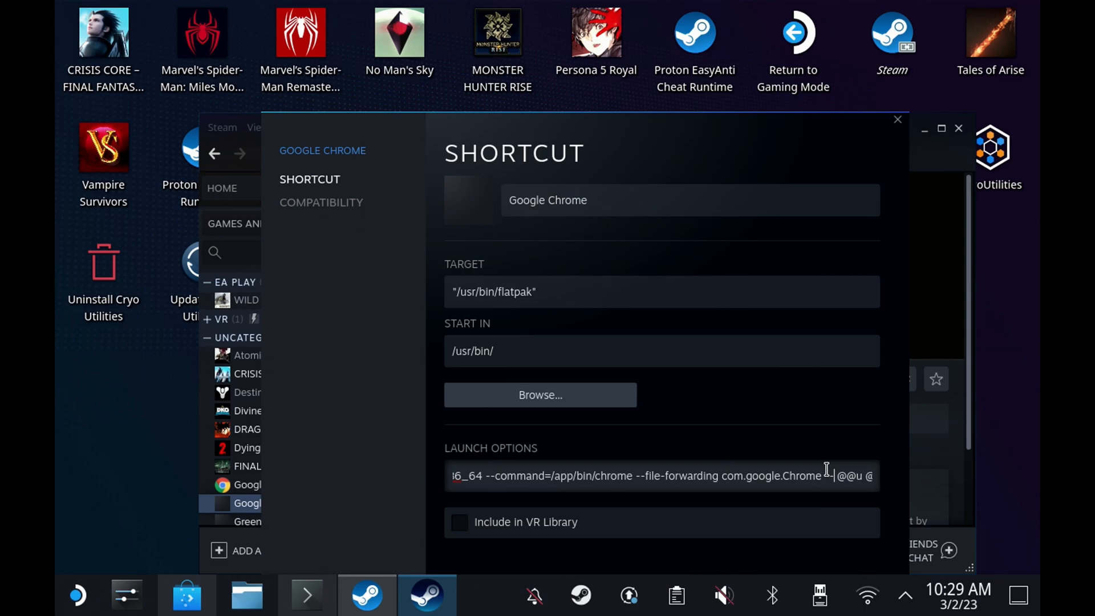
type("-kiosk")
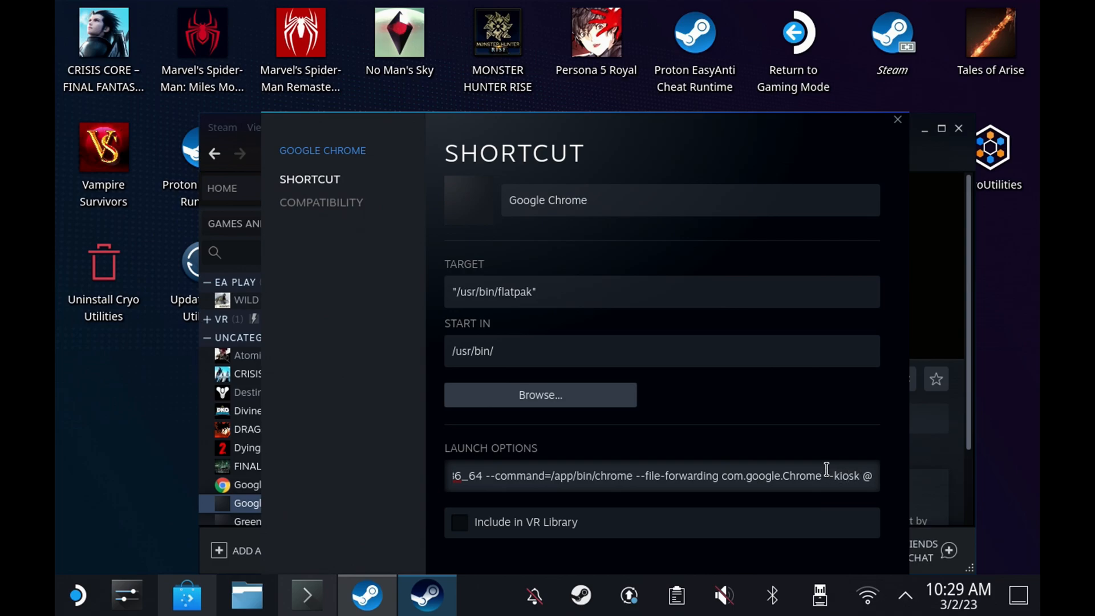
type("https://play.geforcenow")
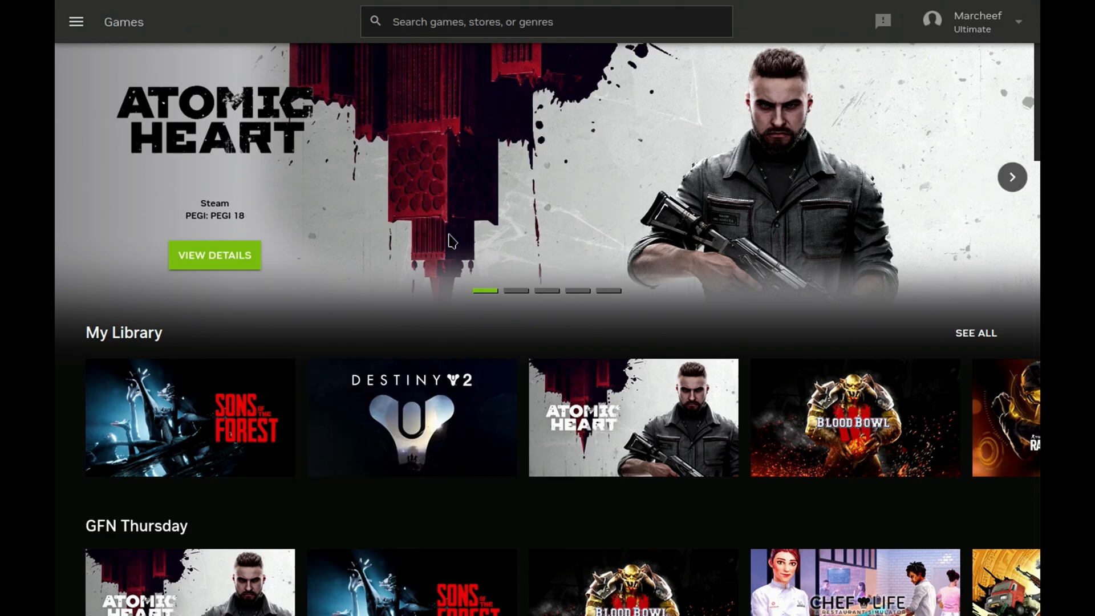
mouse_move(453, 301)
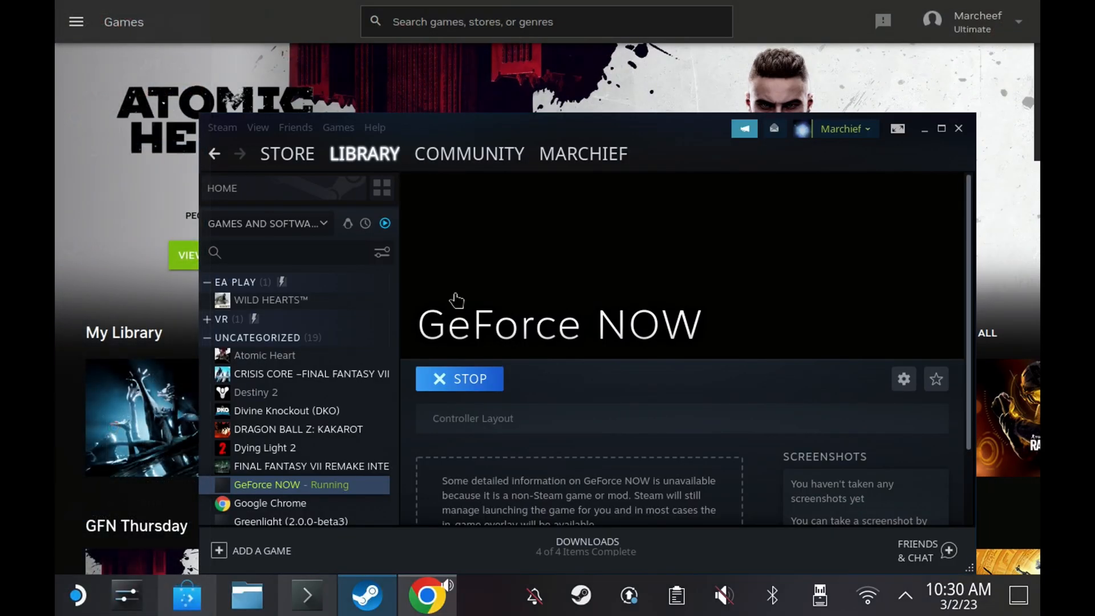
mouse_move(508, 525)
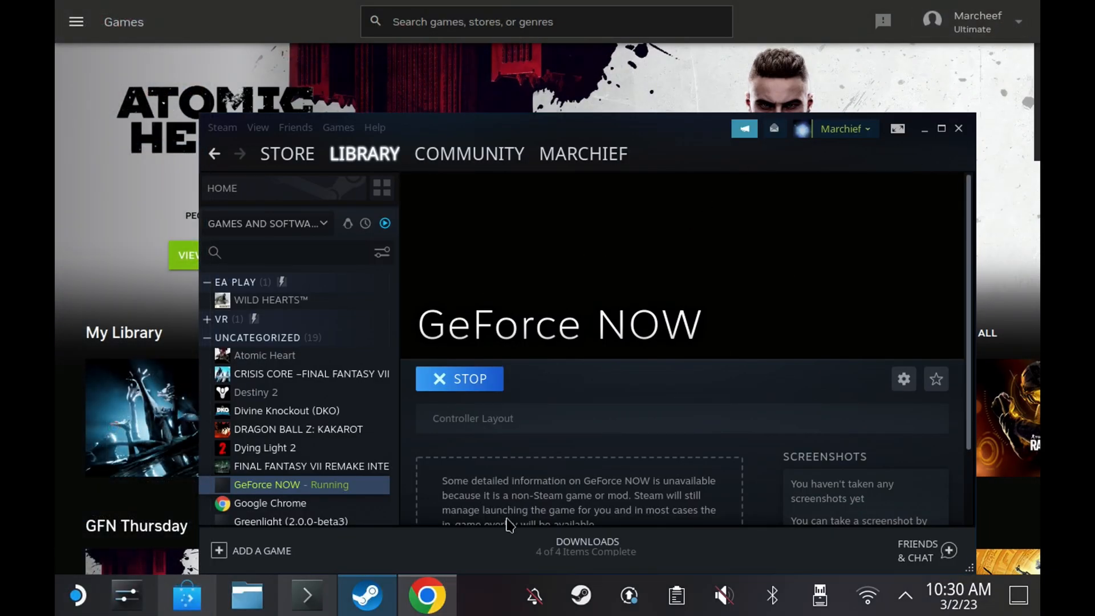
Step: Bring up the options for custom header artwork
right_click(425, 594)
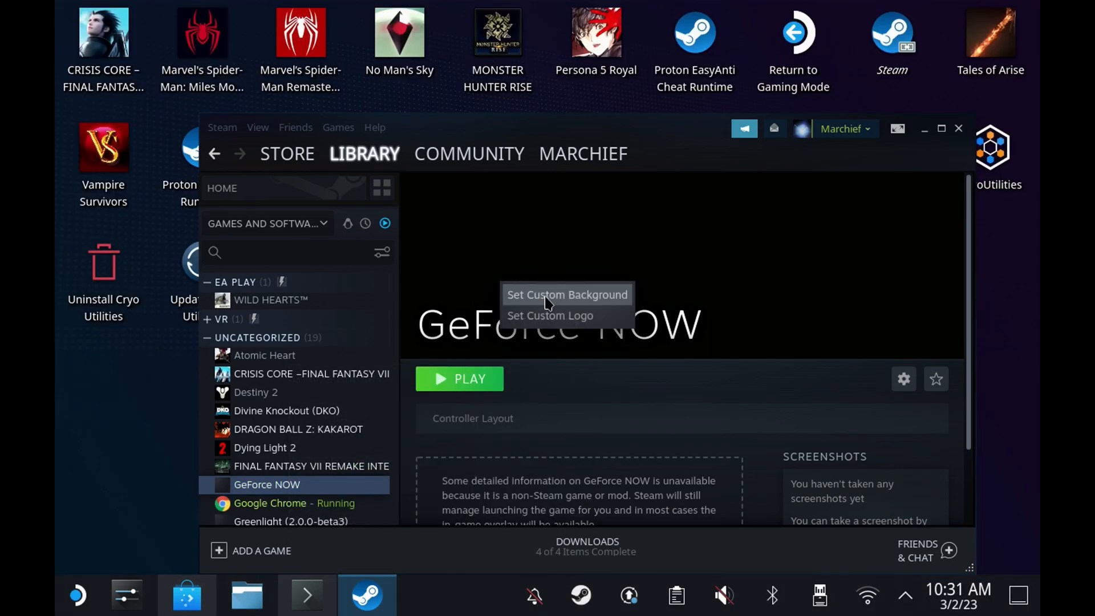
mouse_move(401, 370)
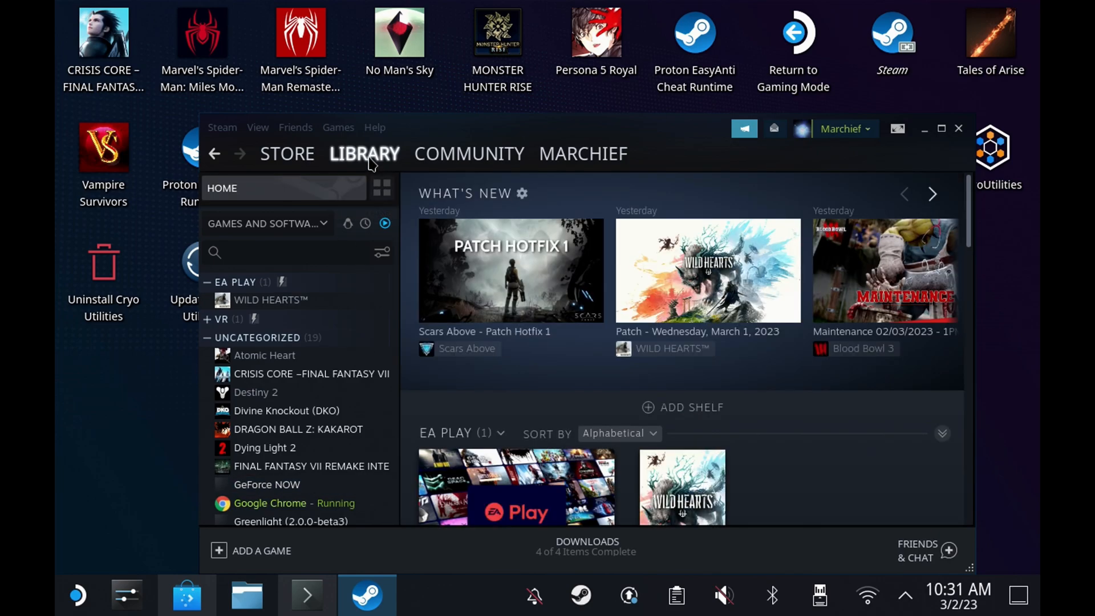
Step: Return to the library home and open the GeForce NOW shortcut's options menu
left_click(364, 153)
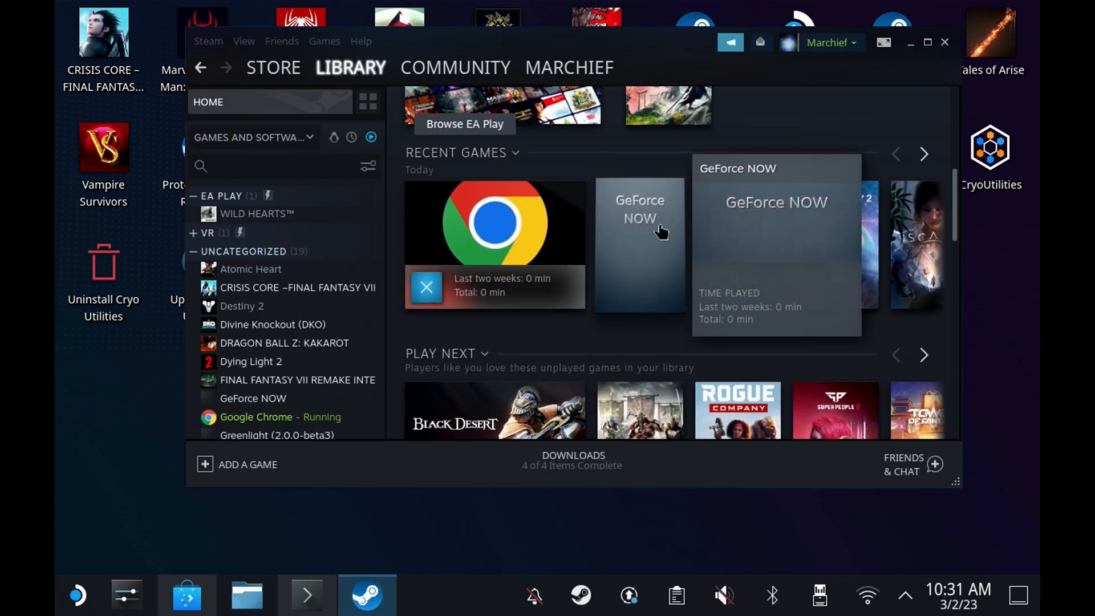
right_click(638, 220)
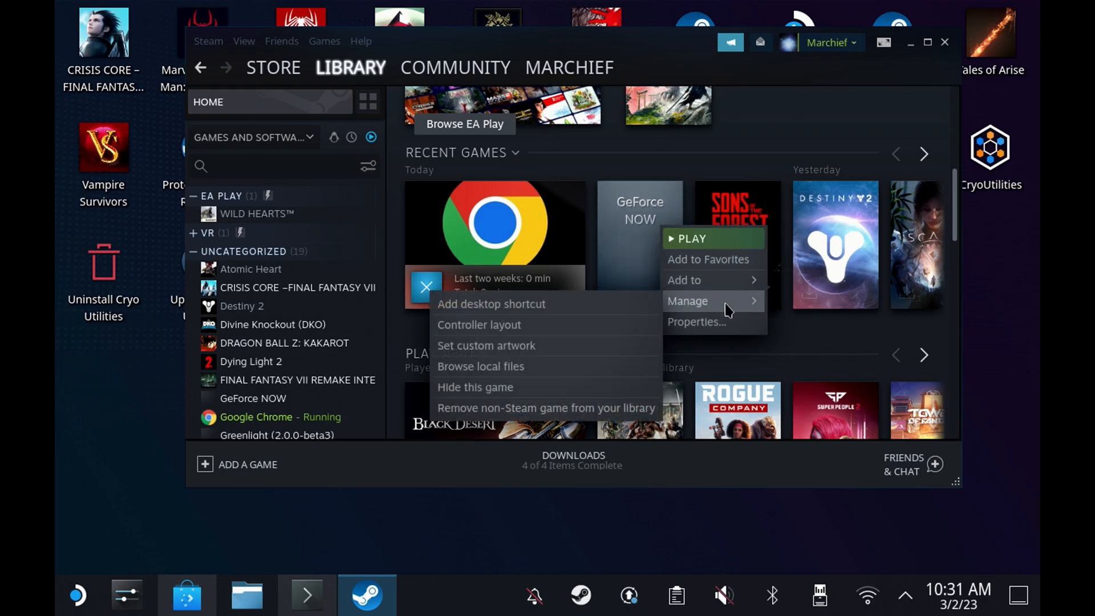
mouse_move(683, 301)
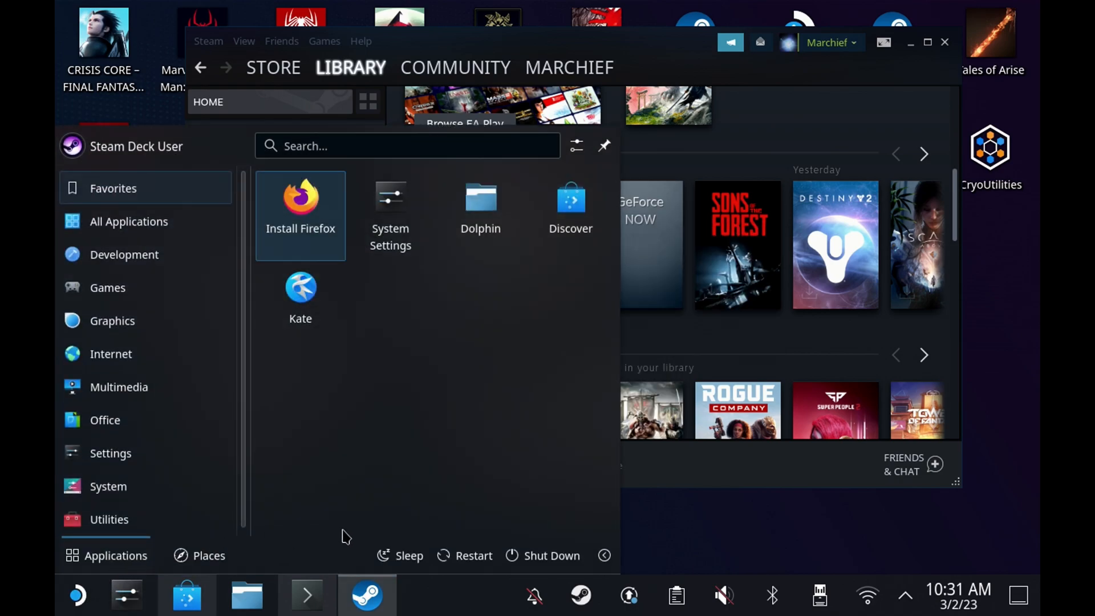
left_click(603, 554)
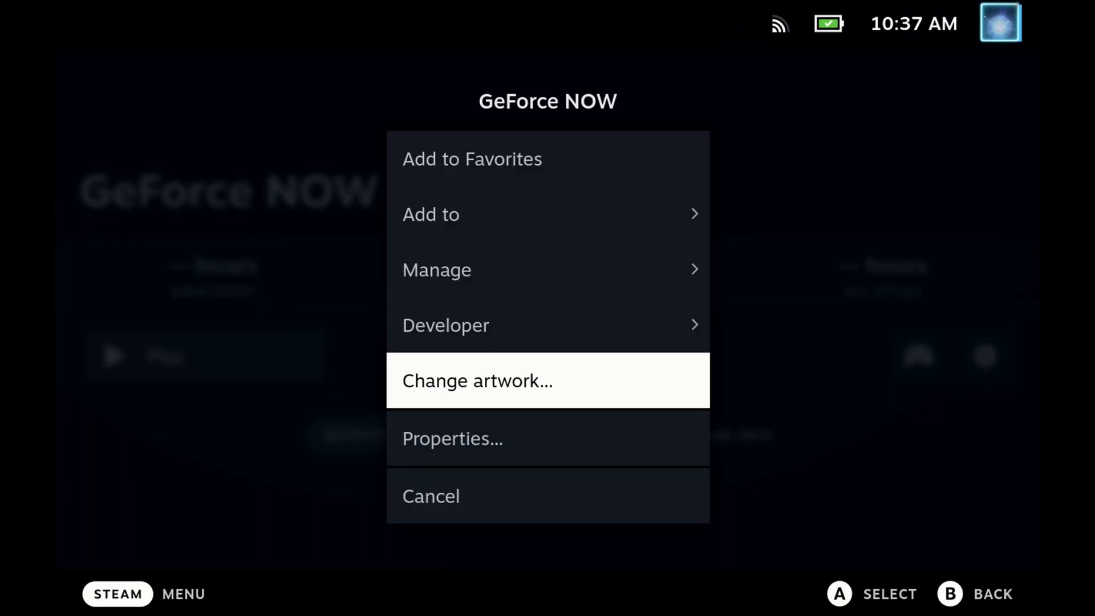
Step: Apply the green NVIDIA GeForce NOW logo as the shortcut's capsule artwork
left_click(477, 379)
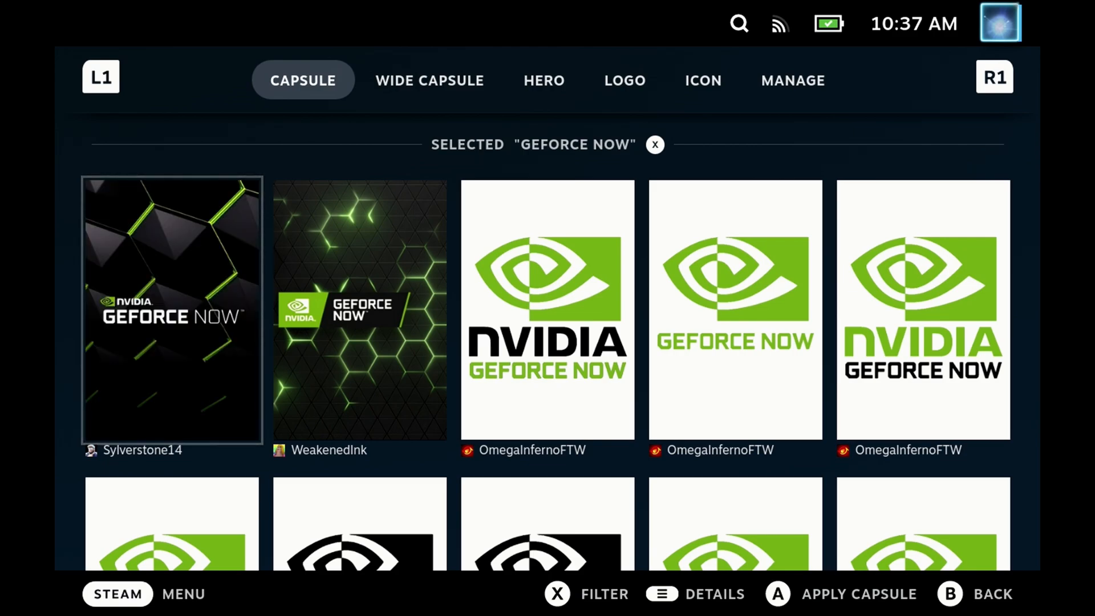
scroll("down", 3)
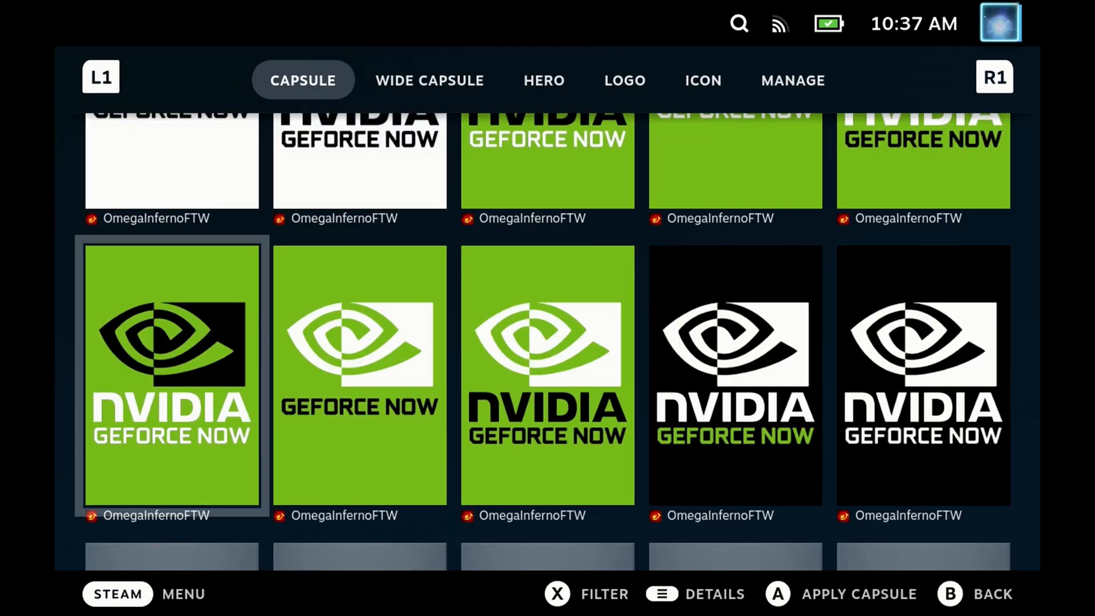
scroll("down", 3)
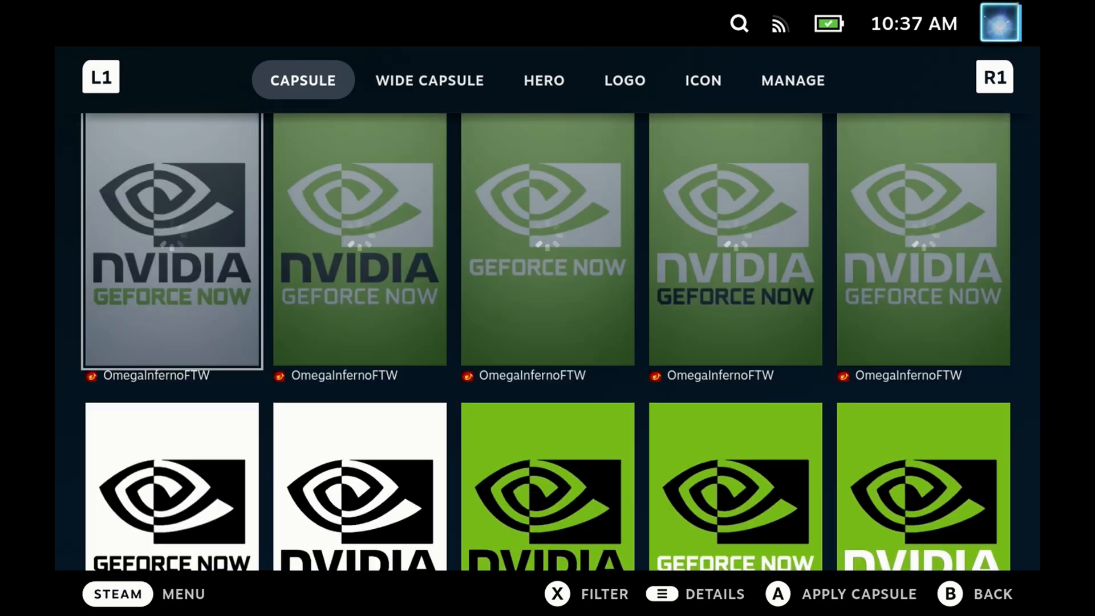
left_click(430, 80)
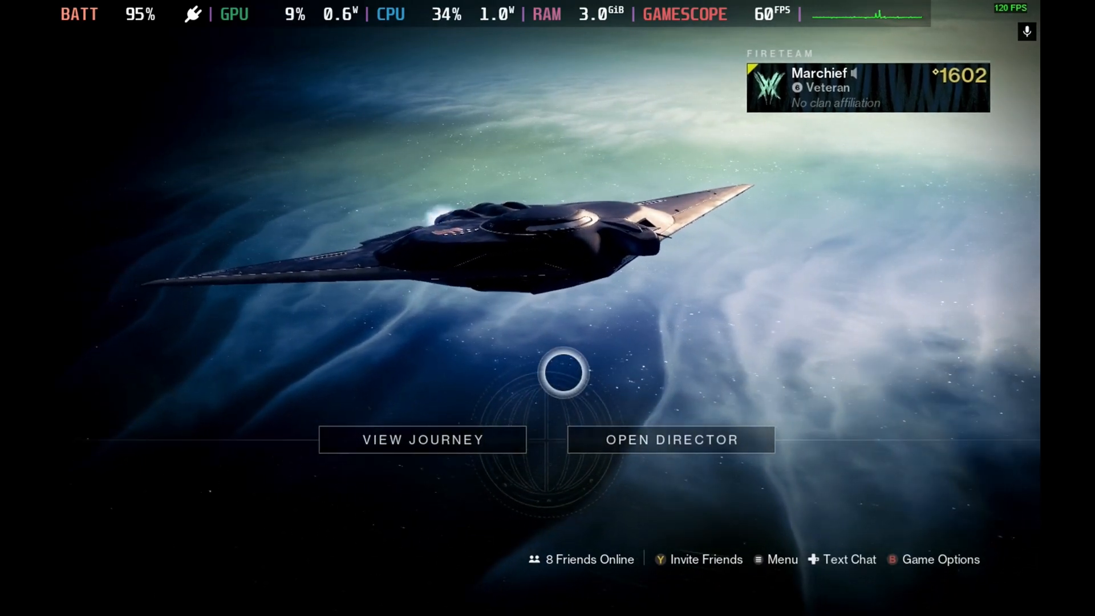
Step: Move on in GeForce NOW to the membership tiers page
left_click(668, 439)
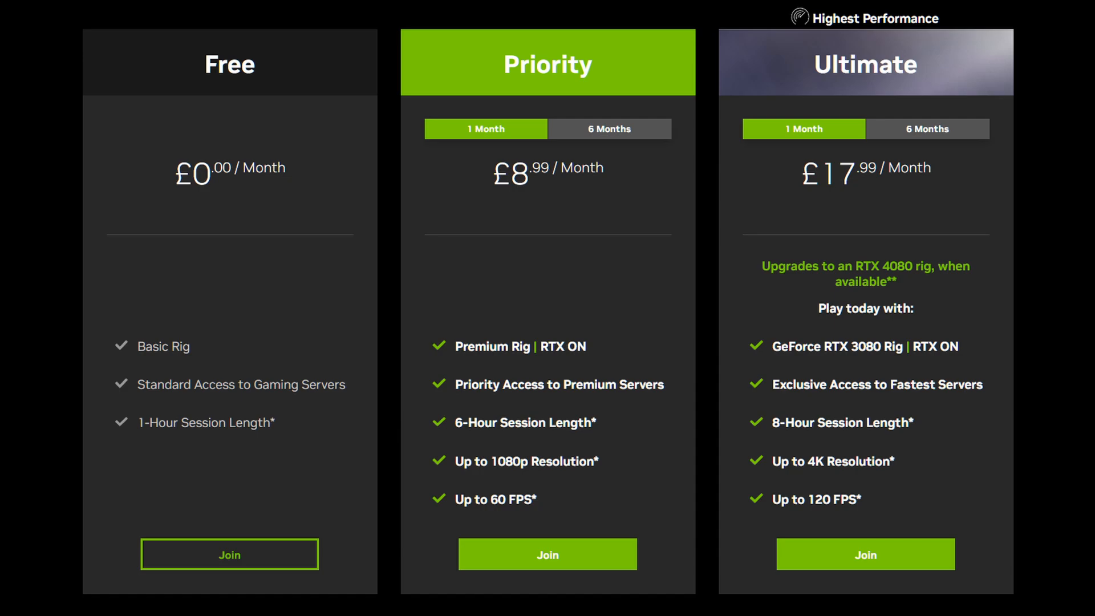
Step: Switch the Priority tier to the 6-month plan at £44.99
left_click(608, 128)
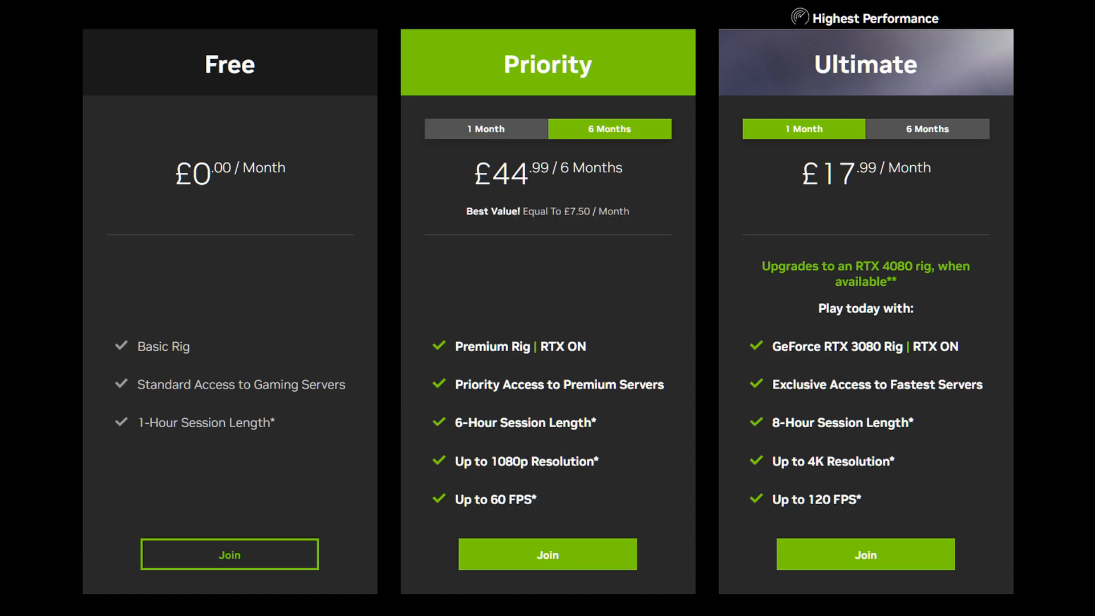